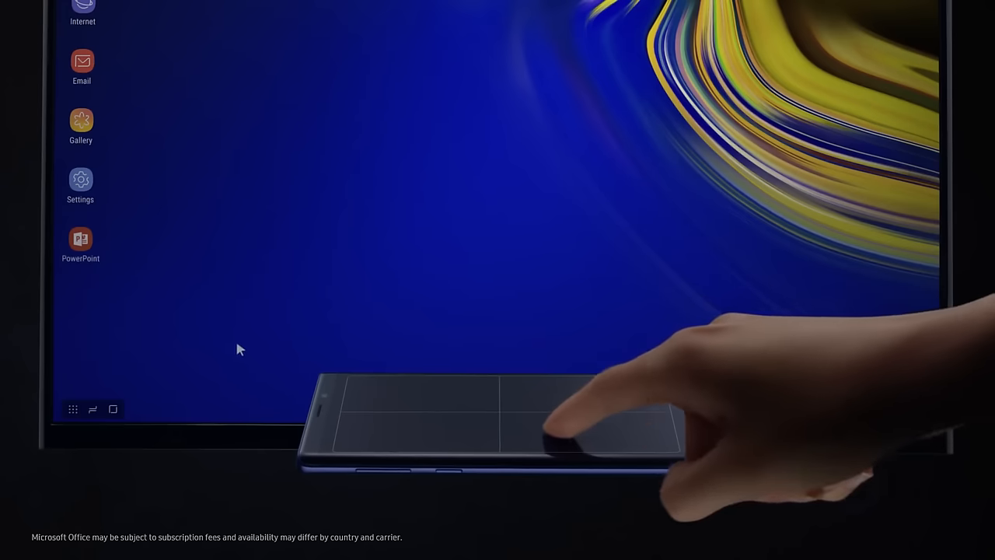
Step: Launch PowerPoint from the DeX desktop, showing the circular ring chart slide
double_click(81, 239)
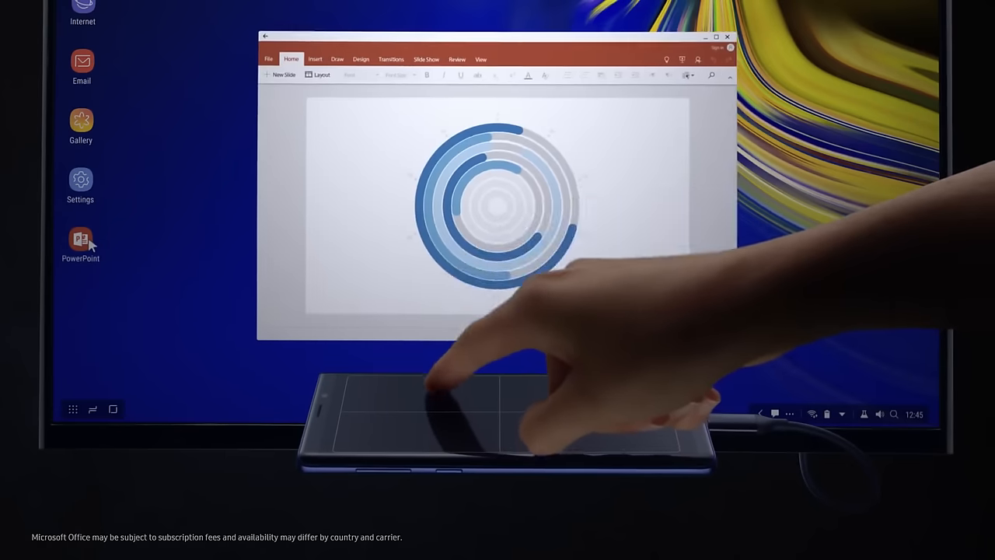